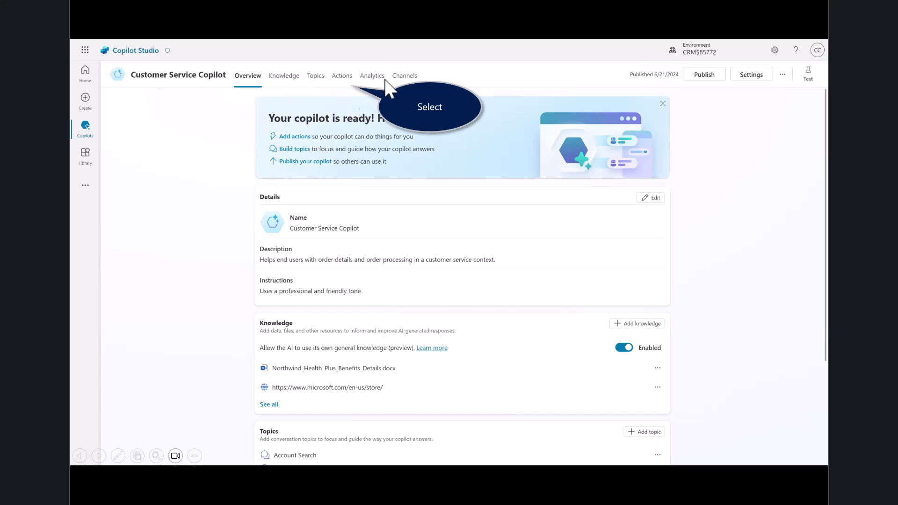
# Show the Customer Service Copilot's empty Actions page
pyautogui.click(341, 75)
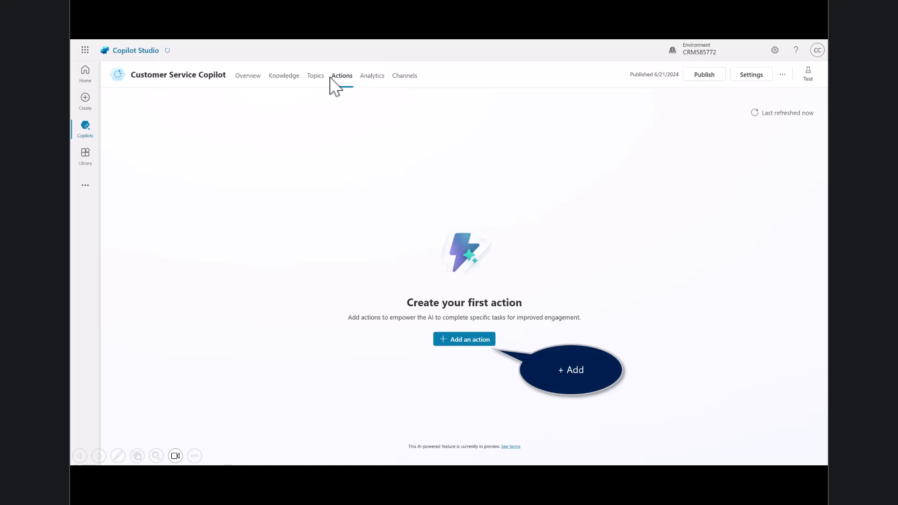
pyautogui.moveTo(487, 365)
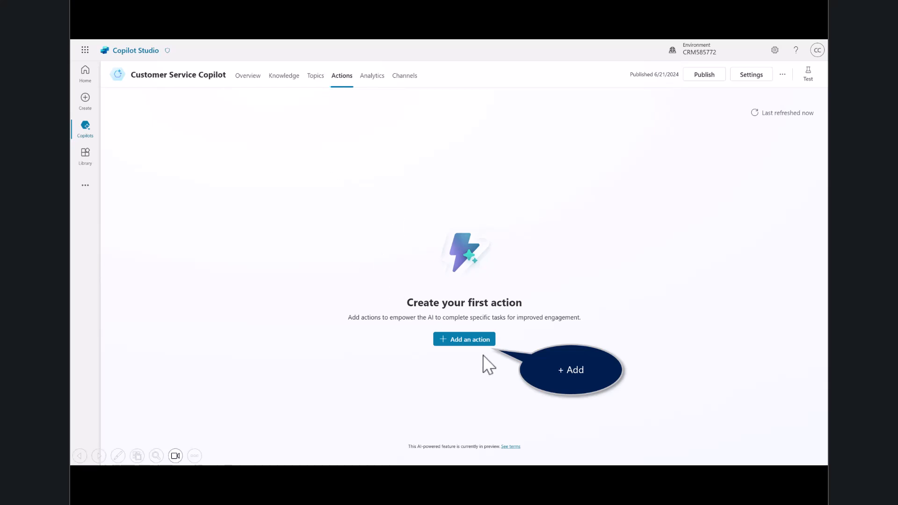
# Add the MSN Weather 'Get forecast for today' action, accepting its default inputs and outputs
pyautogui.click(464, 338)
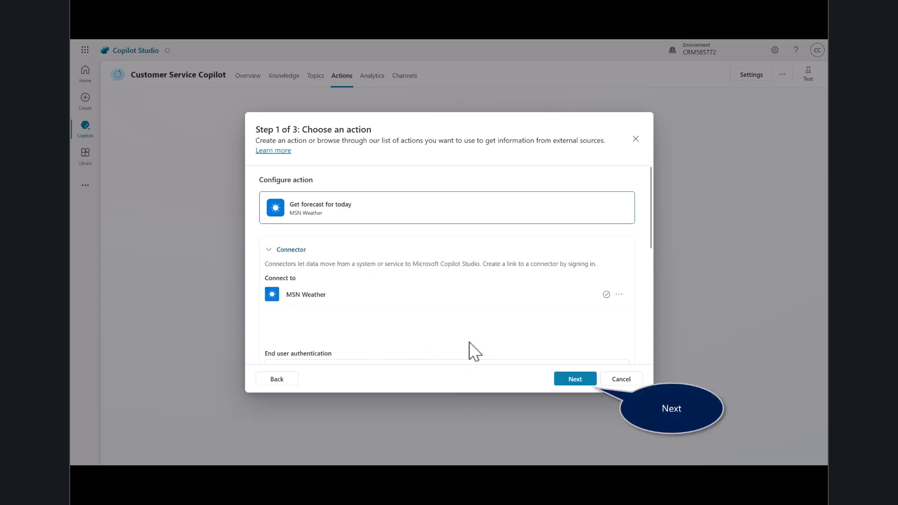
pyautogui.click(575, 379)
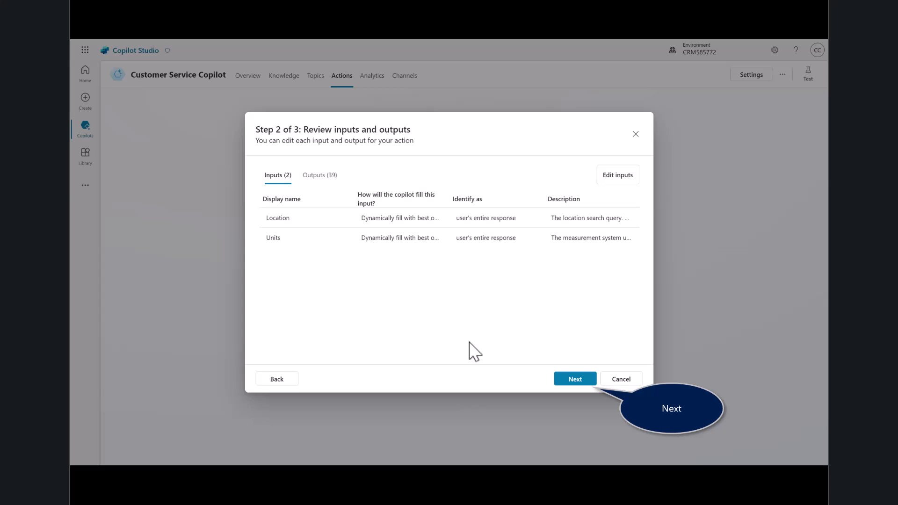
pyautogui.click(574, 379)
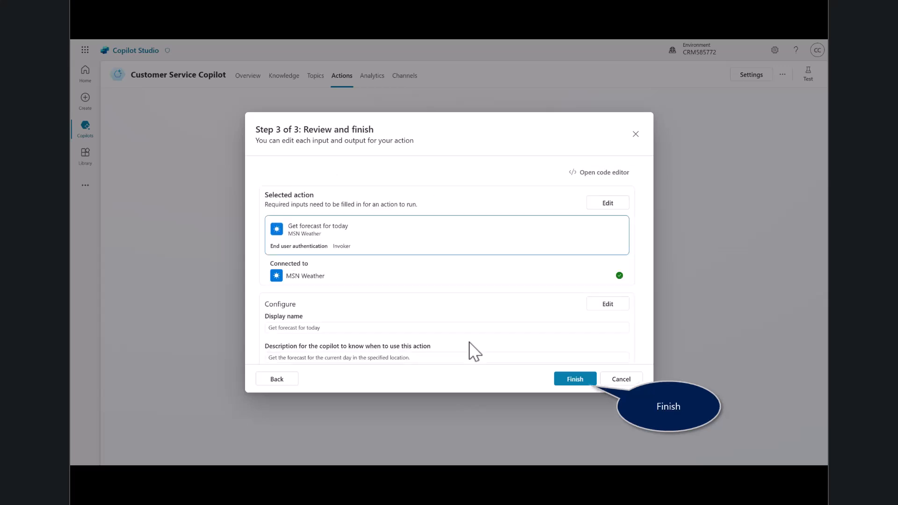
pyautogui.click(575, 379)
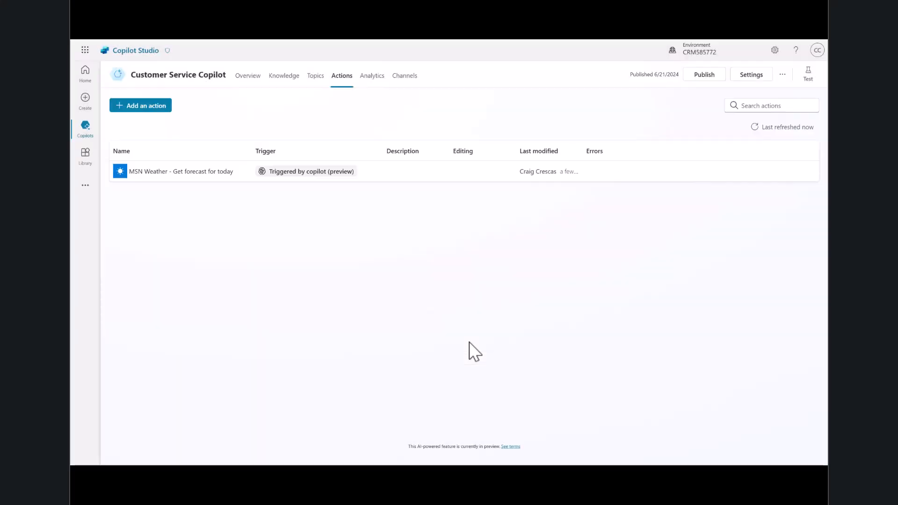
# View the forecast action's required inputs, Location and Units
pyautogui.click(180, 171)
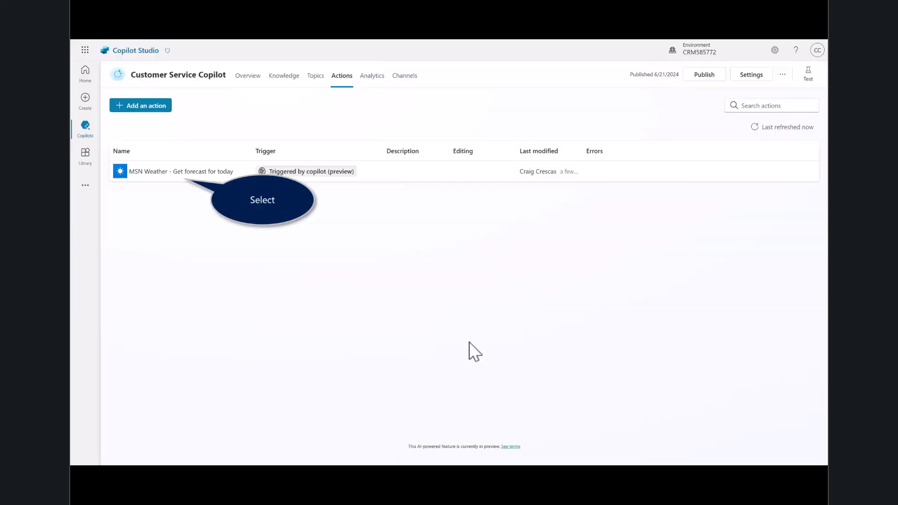
pyautogui.click(179, 171)
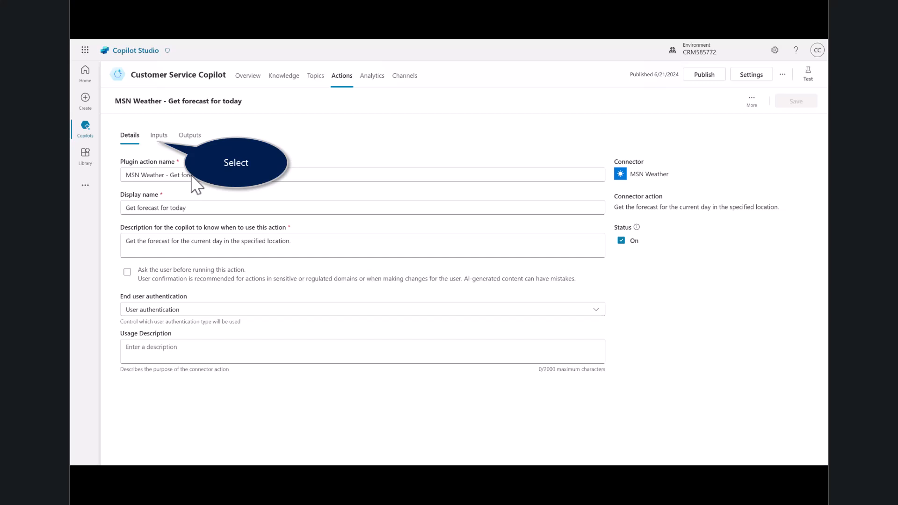
pyautogui.moveTo(234, 121)
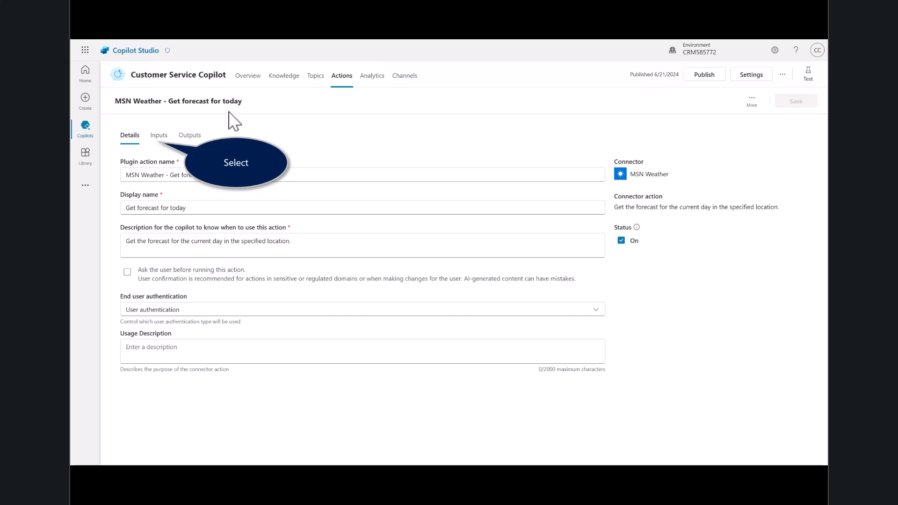
pyautogui.click(159, 135)
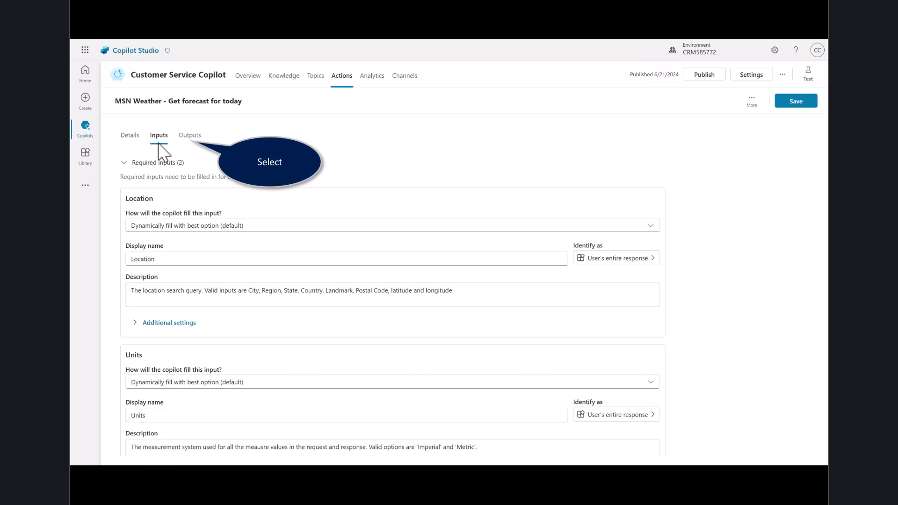
pyautogui.click(189, 134)
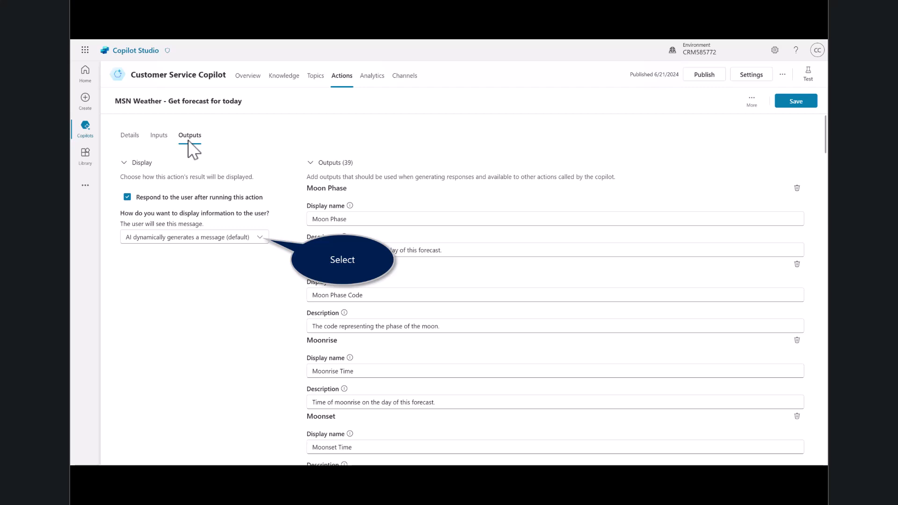
pyautogui.moveTo(170, 118)
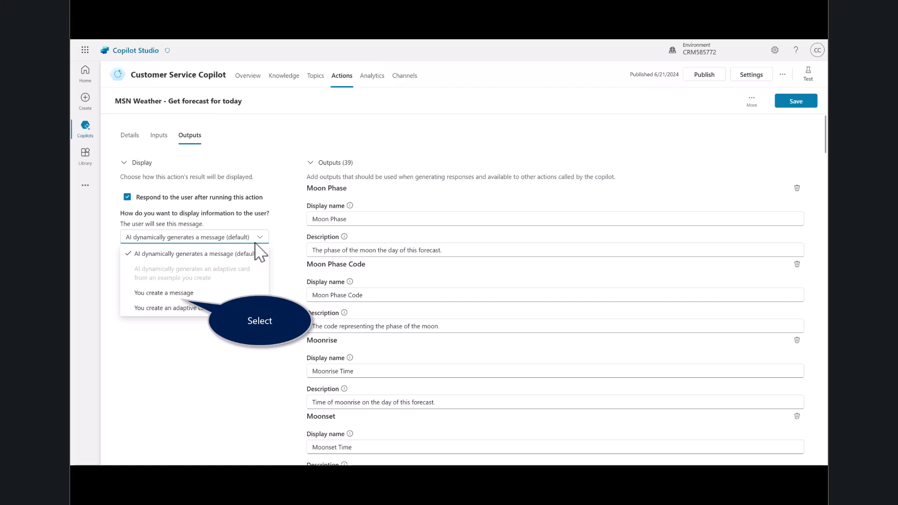
# Set the forecast results to a self-written message with an inserted variable, then return to Overview
pyautogui.click(164, 293)
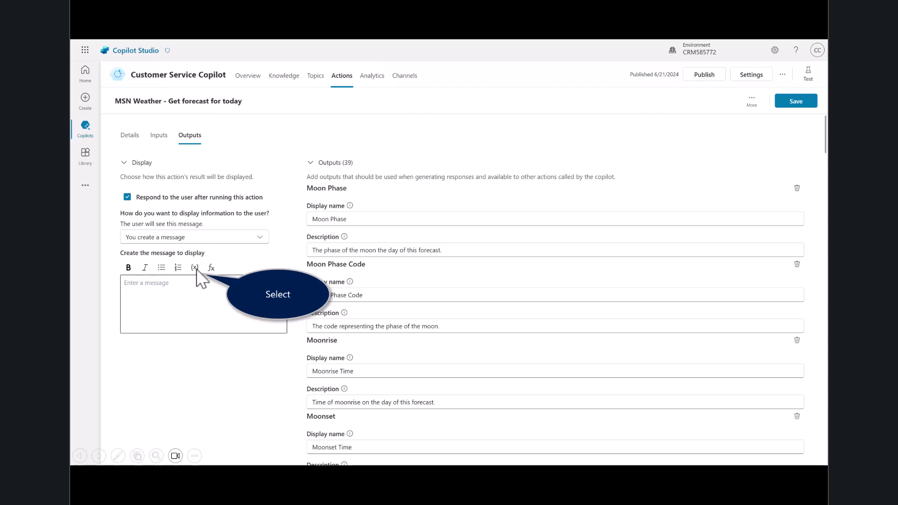
pyautogui.click(194, 267)
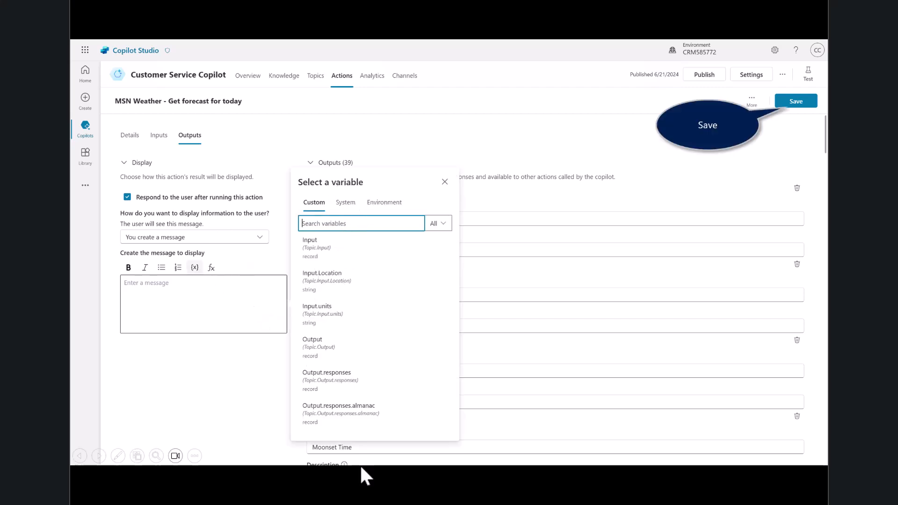
pyautogui.moveTo(381, 372)
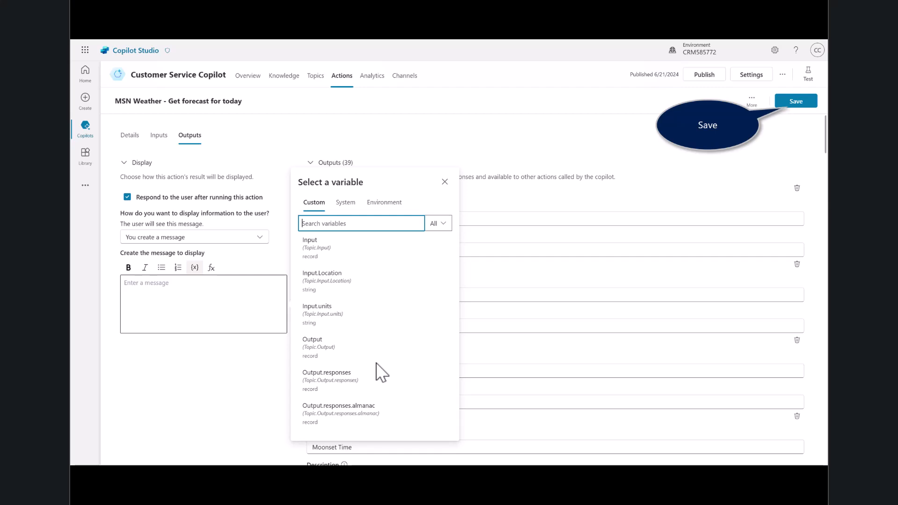
pyautogui.click(796, 101)
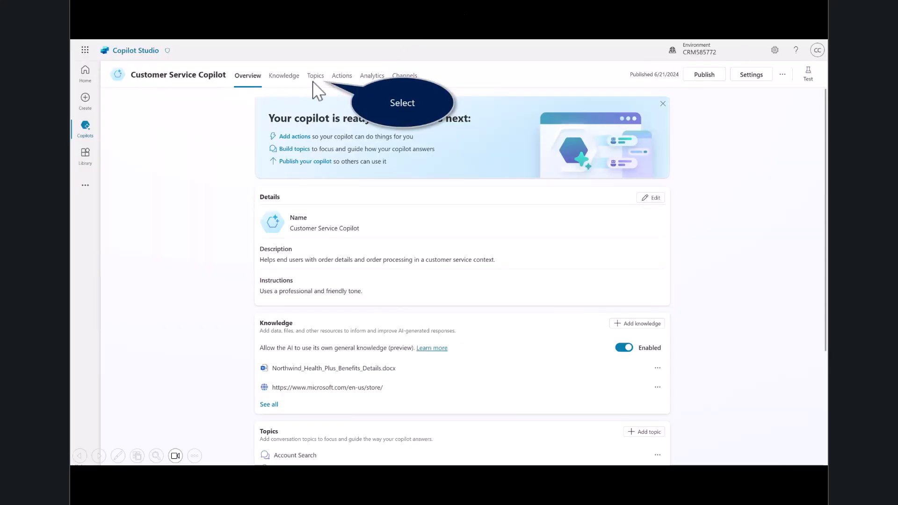
# Add five trigger phrases to the Get weather topic, including 'Will it rain' and 'Today's forecast'
pyautogui.click(316, 75)
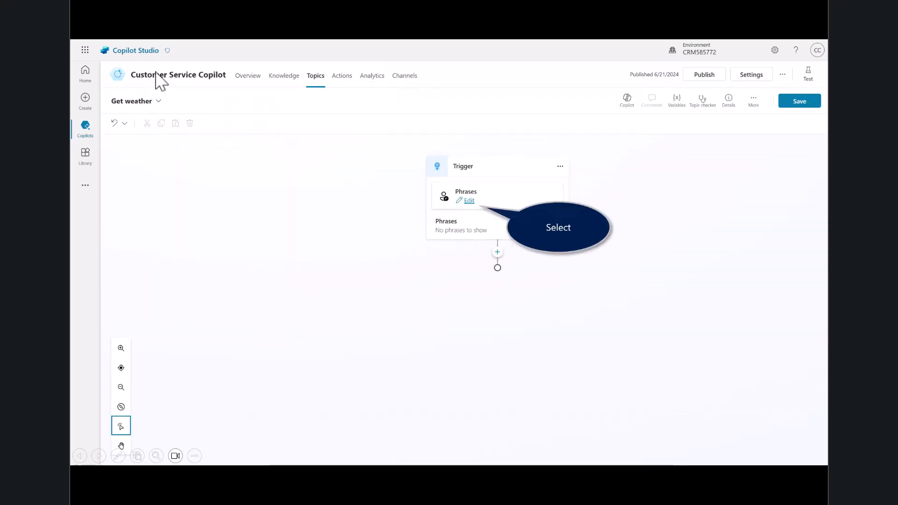
pyautogui.moveTo(473, 213)
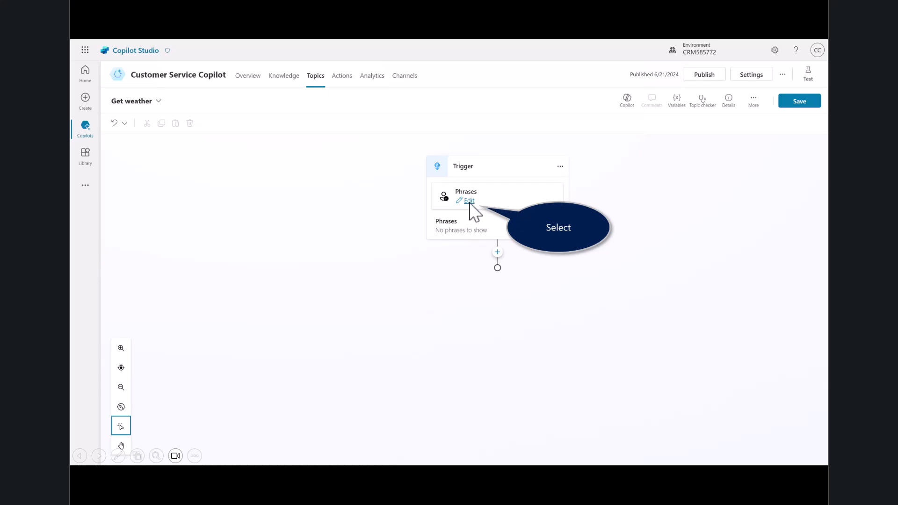
pyautogui.click(469, 201)
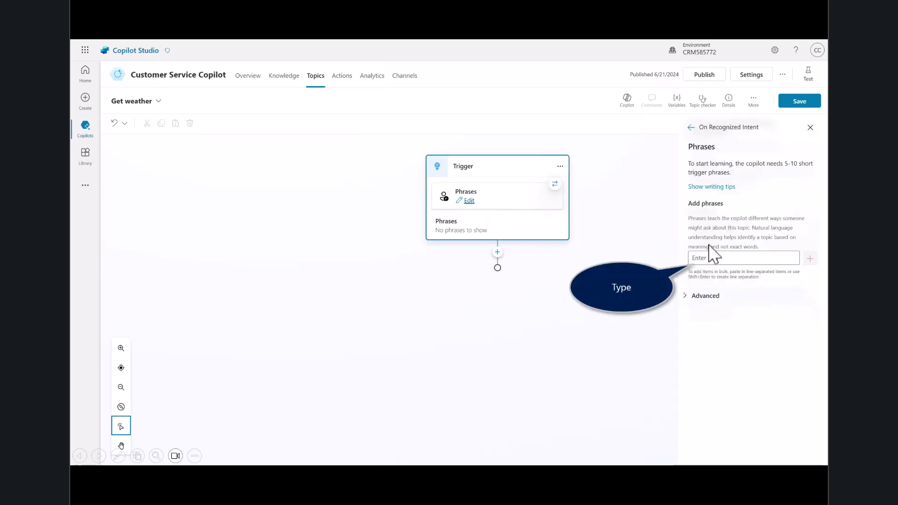
pyautogui.click(743, 258)
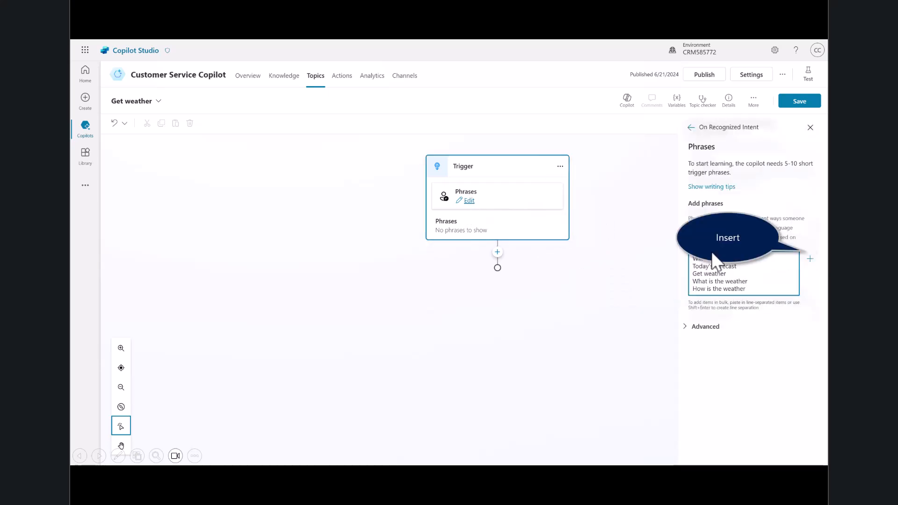
pyautogui.moveTo(739, 163)
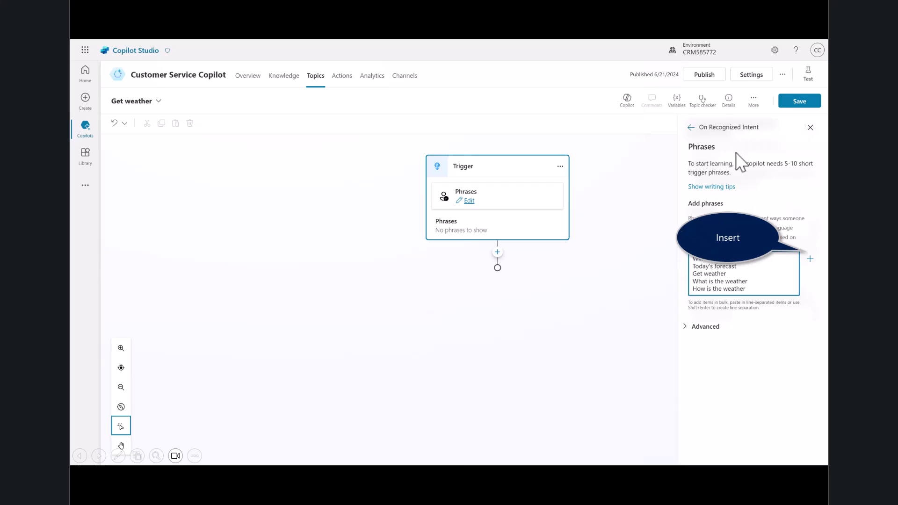
pyautogui.moveTo(815, 277)
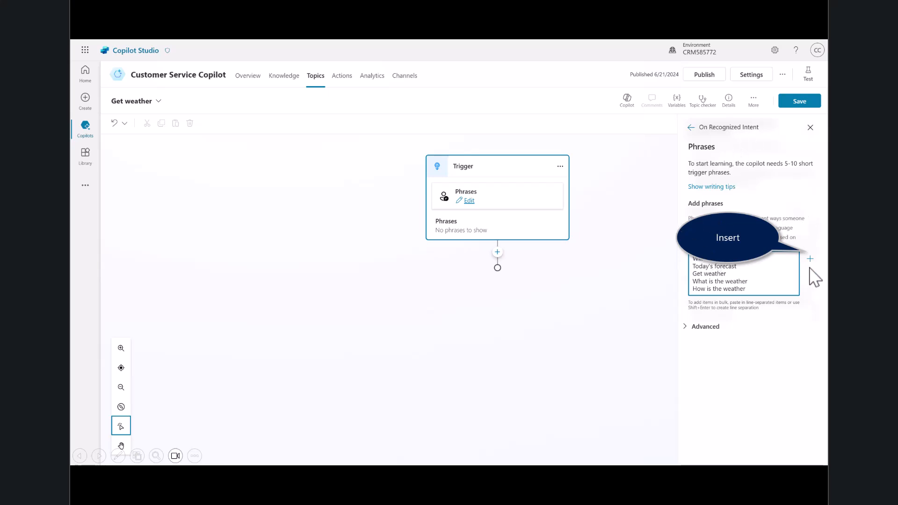
pyautogui.moveTo(728, 281)
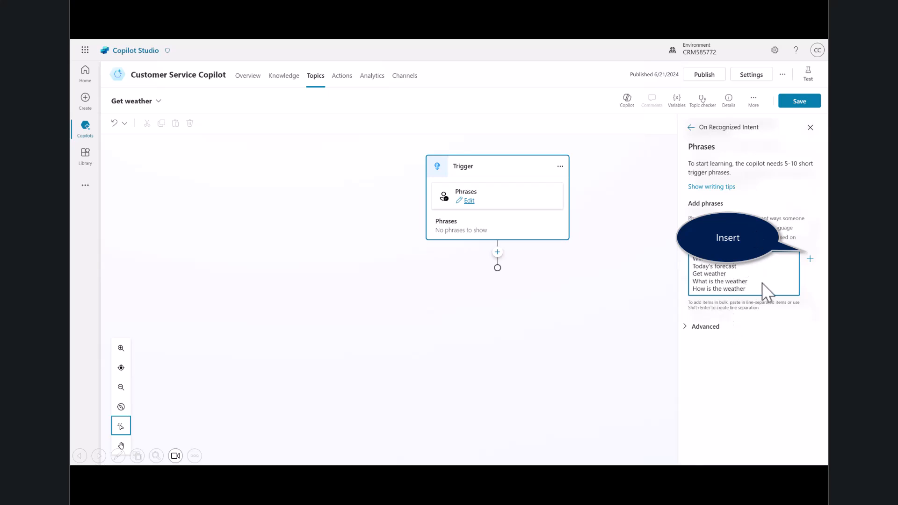
pyautogui.moveTo(798, 267)
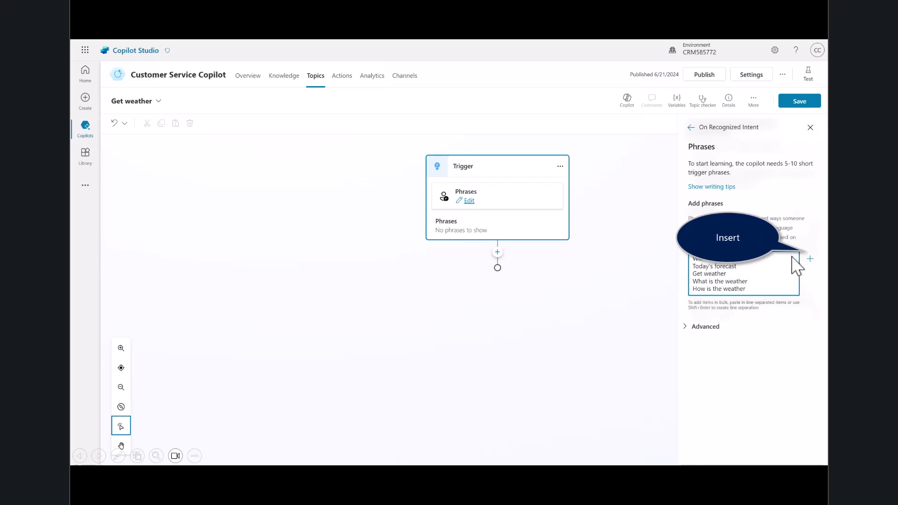
pyautogui.click(728, 237)
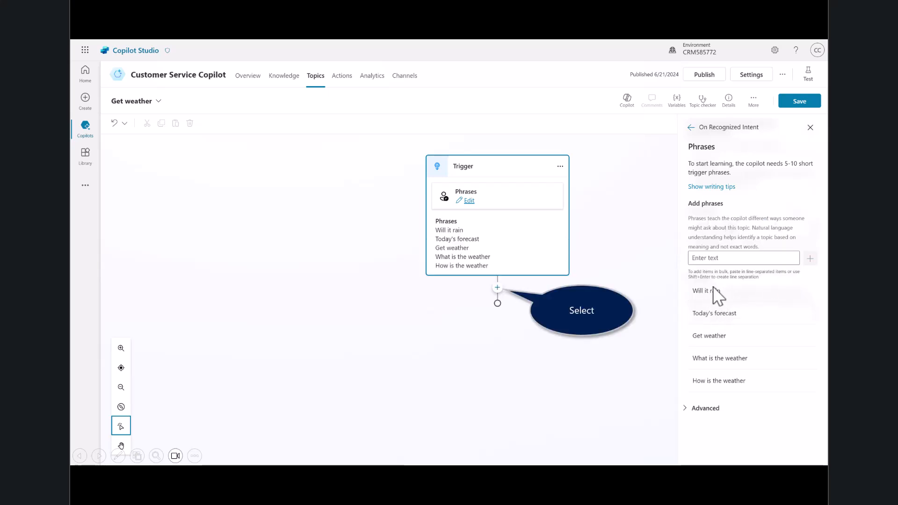
pyautogui.moveTo(499, 300)
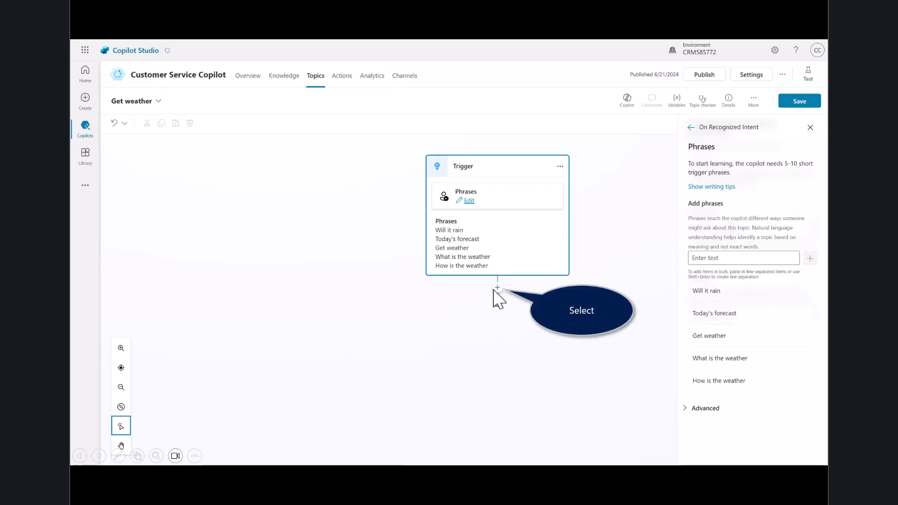
# Call the 'Get forecast for today' plugin action after the trigger, save, and return to the overview
pyautogui.click(497, 288)
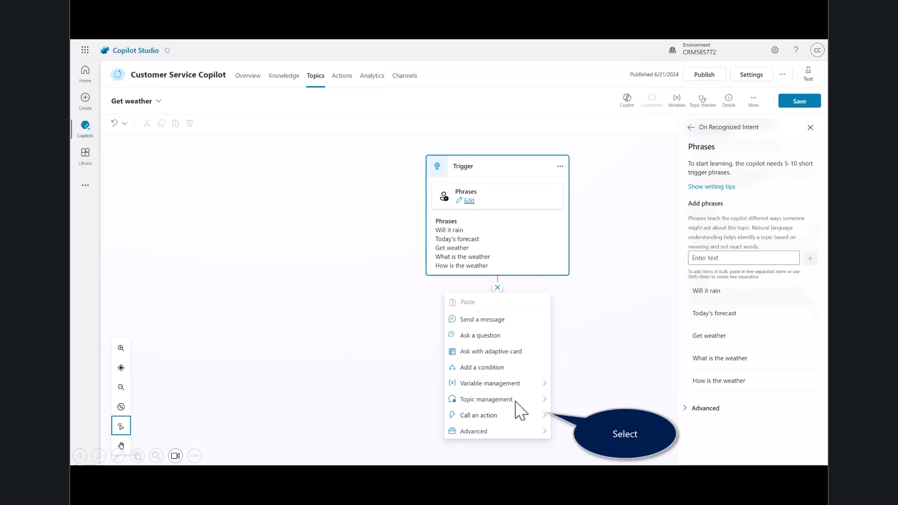
pyautogui.click(478, 416)
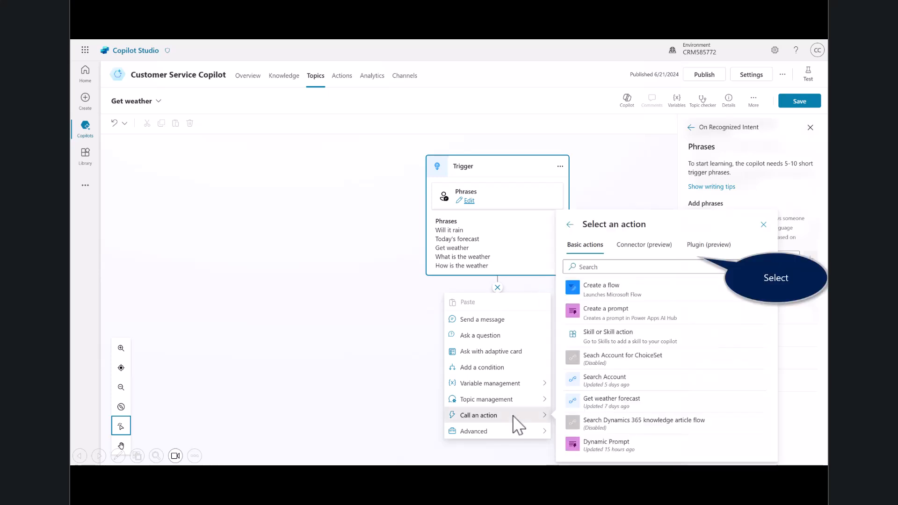
pyautogui.moveTo(702, 251)
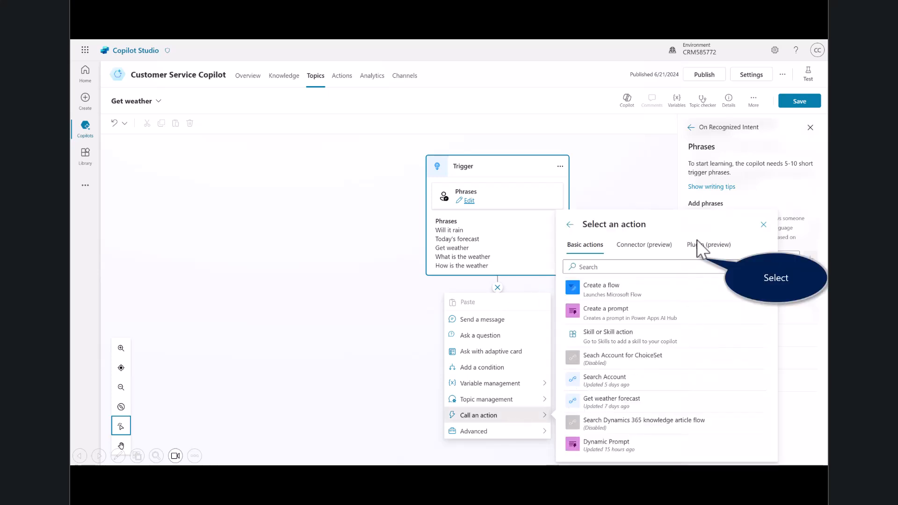
pyautogui.click(708, 244)
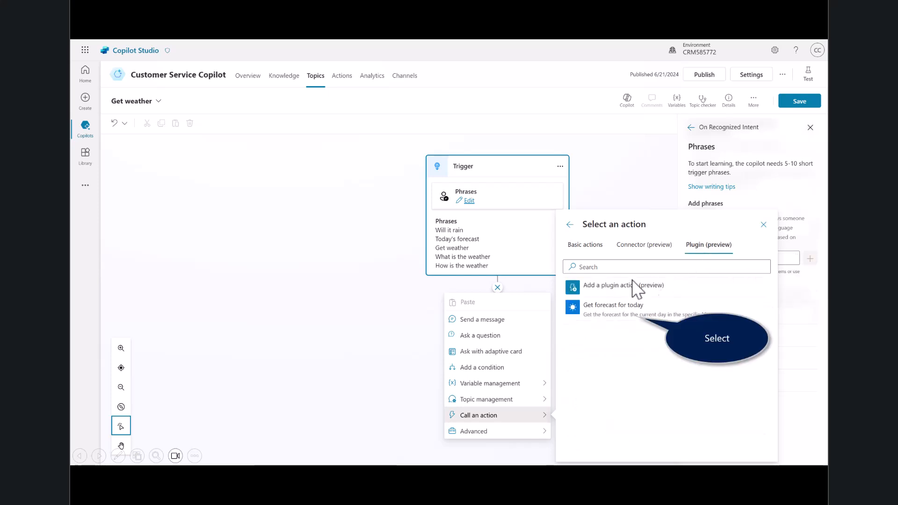
pyautogui.moveTo(603, 321)
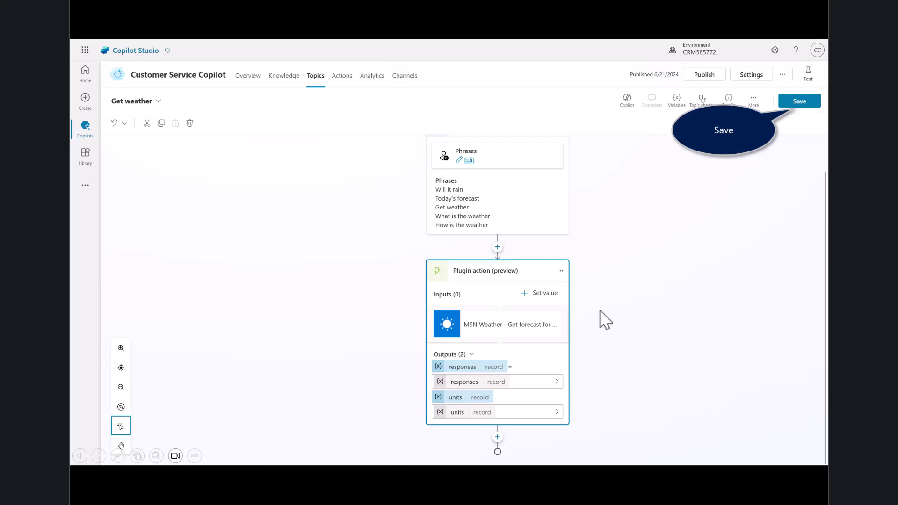
pyautogui.click(799, 100)
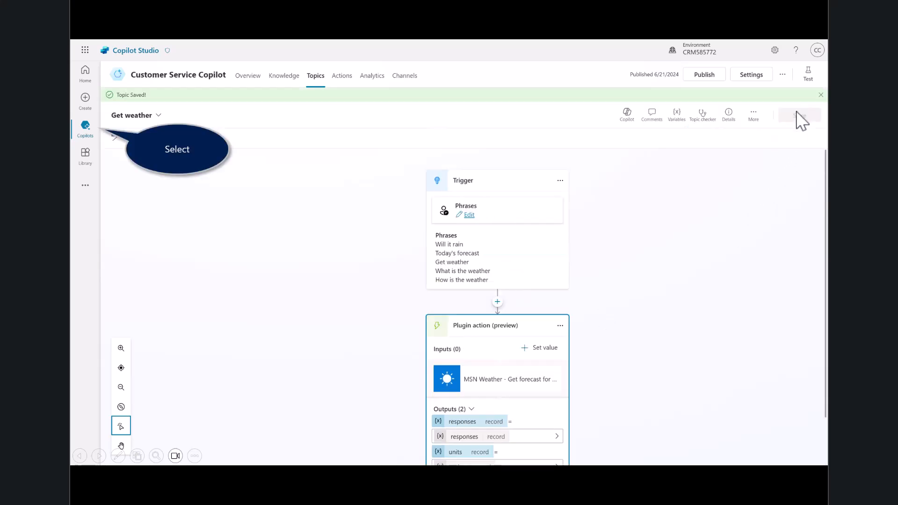
pyautogui.click(247, 75)
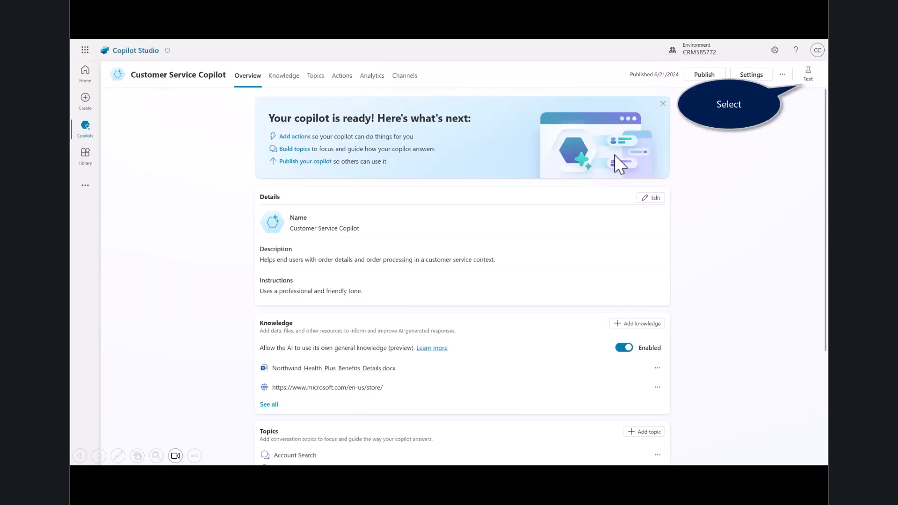
# Ask the test chat 'What is today's weather' with Metric units for Denver, then start the requested connection setup
pyautogui.click(807, 73)
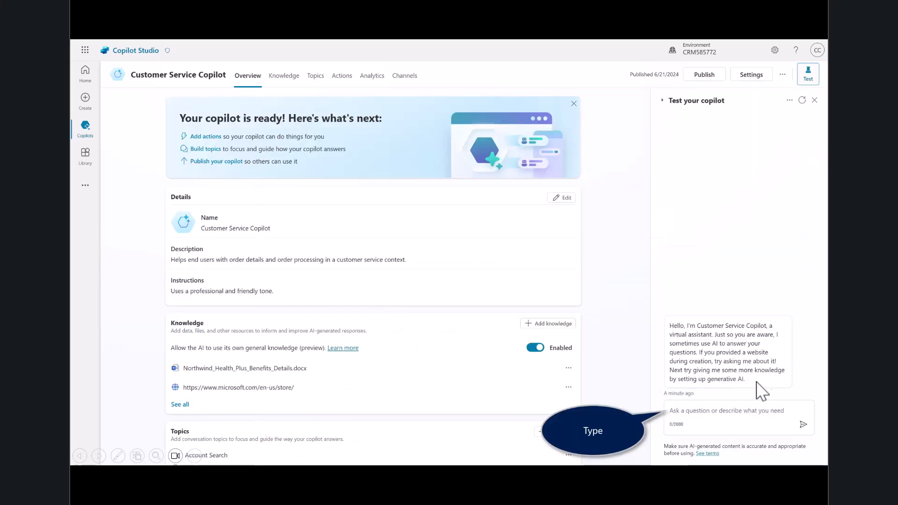
pyautogui.write("What is today's weather")
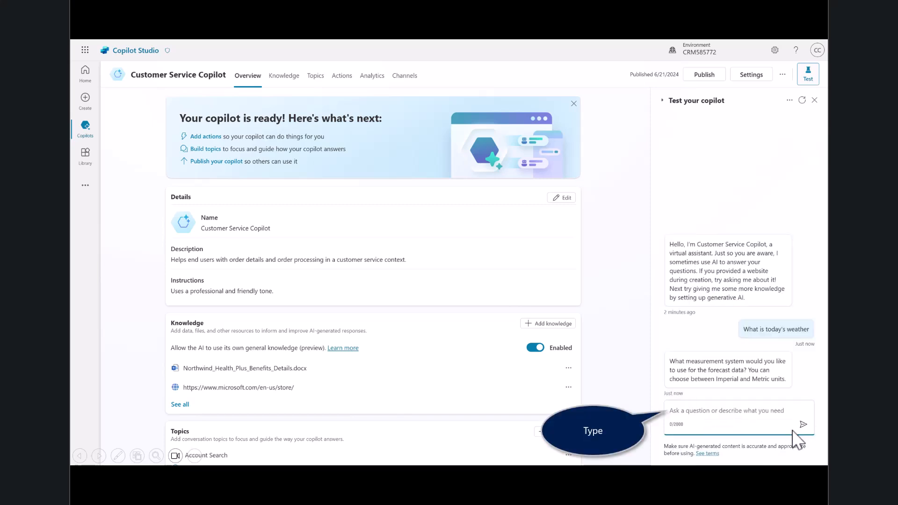
pyautogui.moveTo(748, 371)
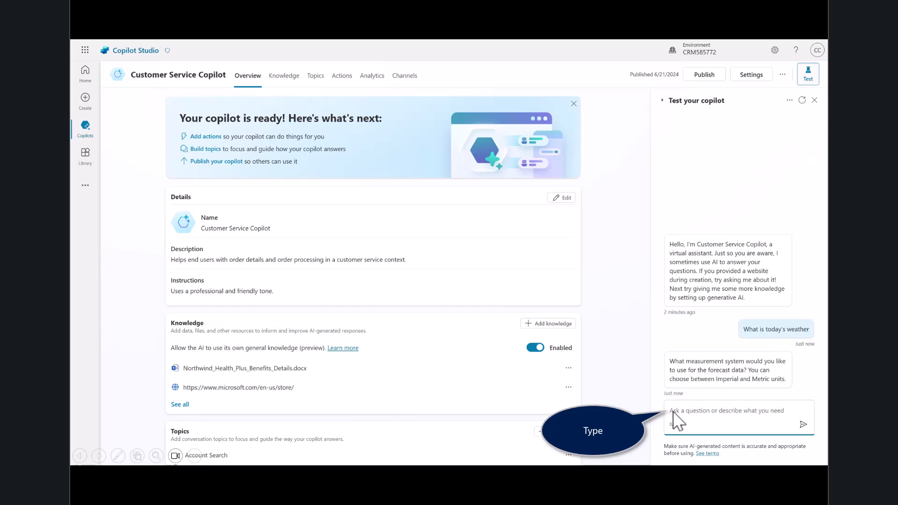
pyautogui.write('Metric')
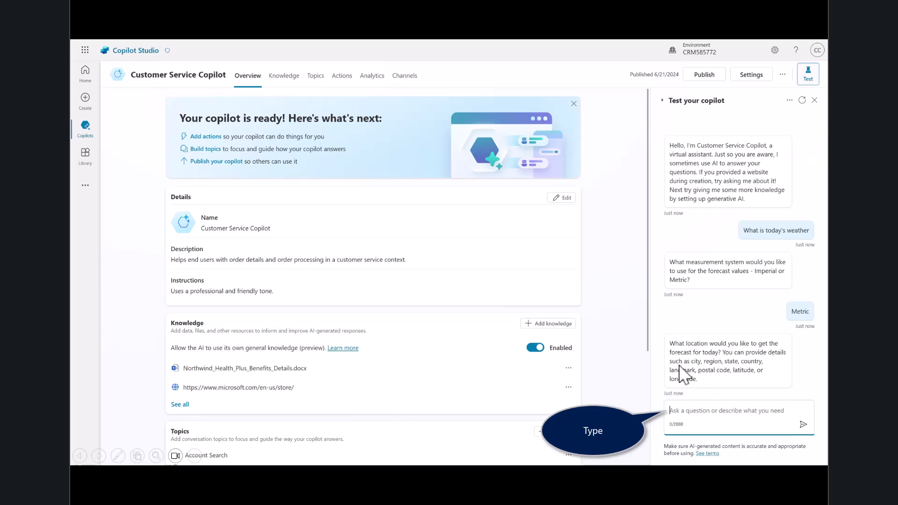
pyautogui.moveTo(693, 422)
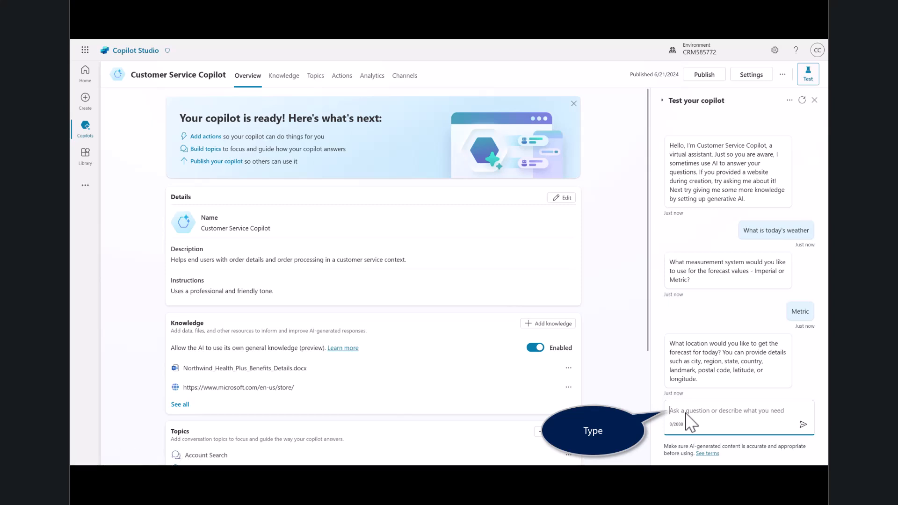
pyautogui.write('Denver')
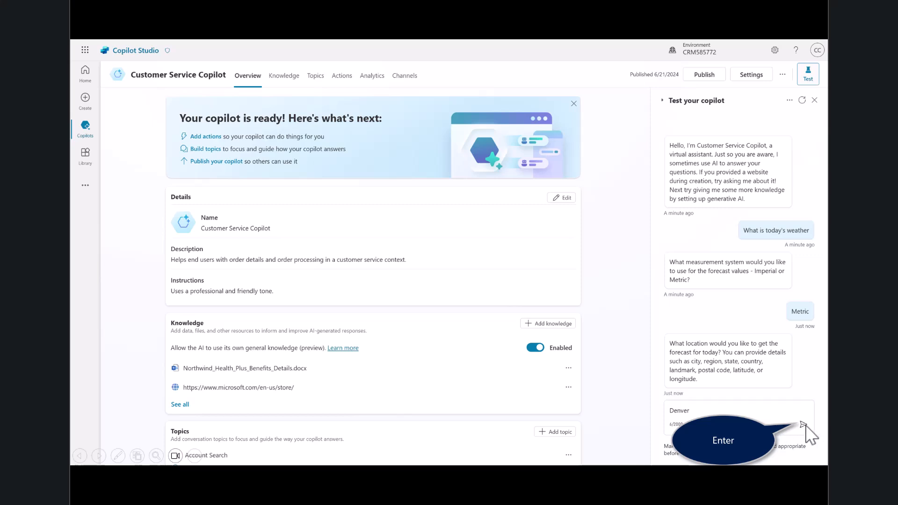
pyautogui.click(804, 424)
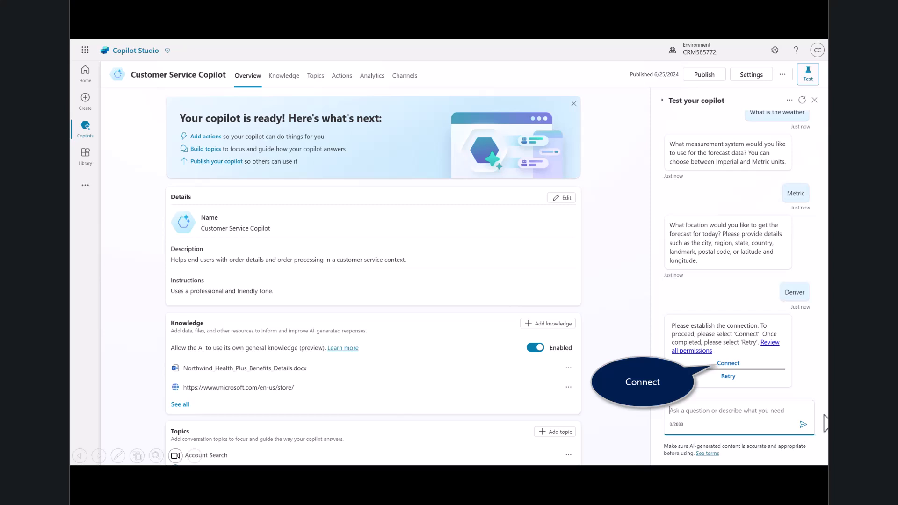
pyautogui.click(728, 363)
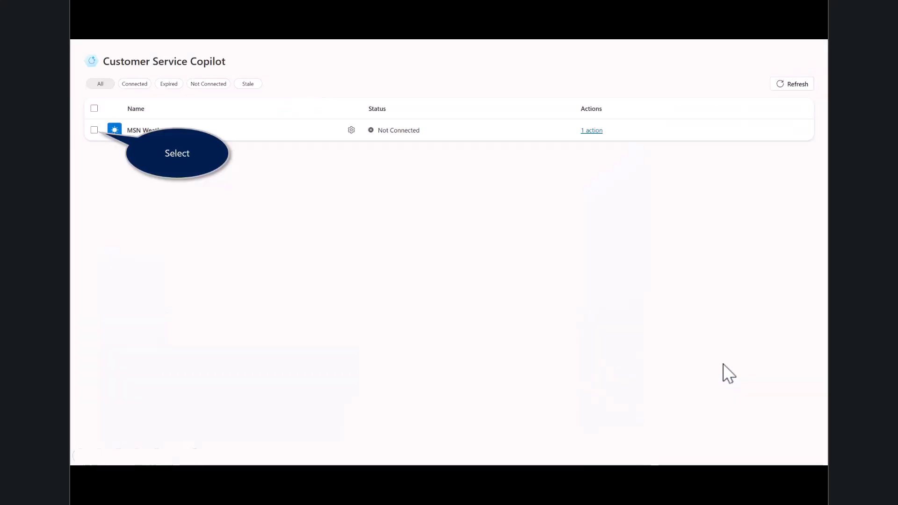
pyautogui.moveTo(100, 141)
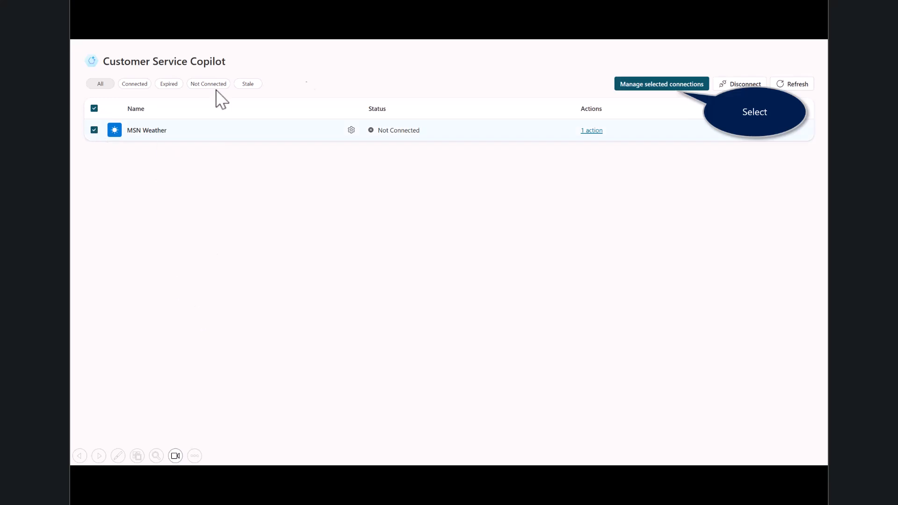
pyautogui.moveTo(653, 94)
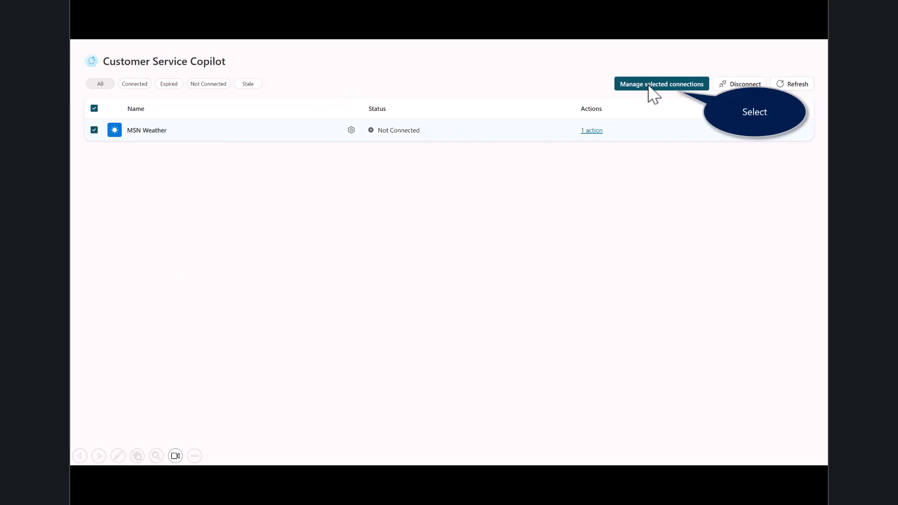
# Submit the MSN Weather connection so it shows Connected, then switch back to Copilot Studio
pyautogui.click(661, 83)
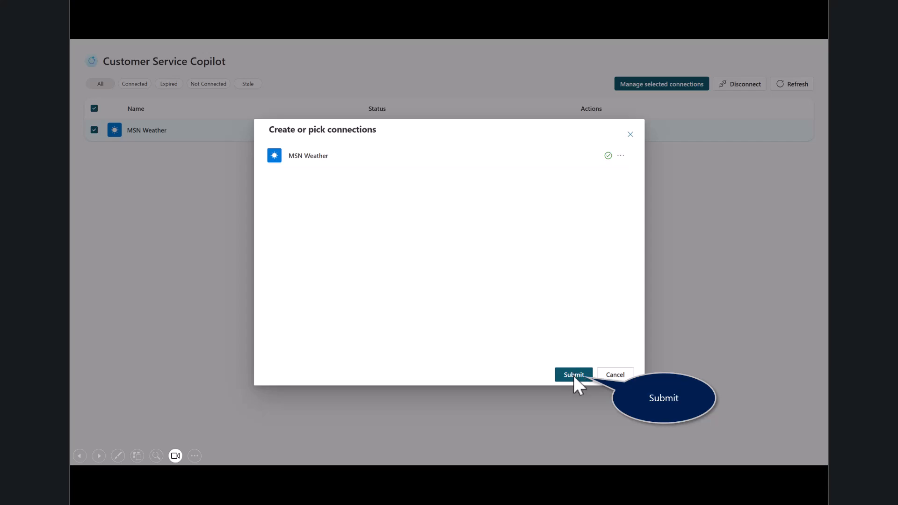
pyautogui.click(574, 374)
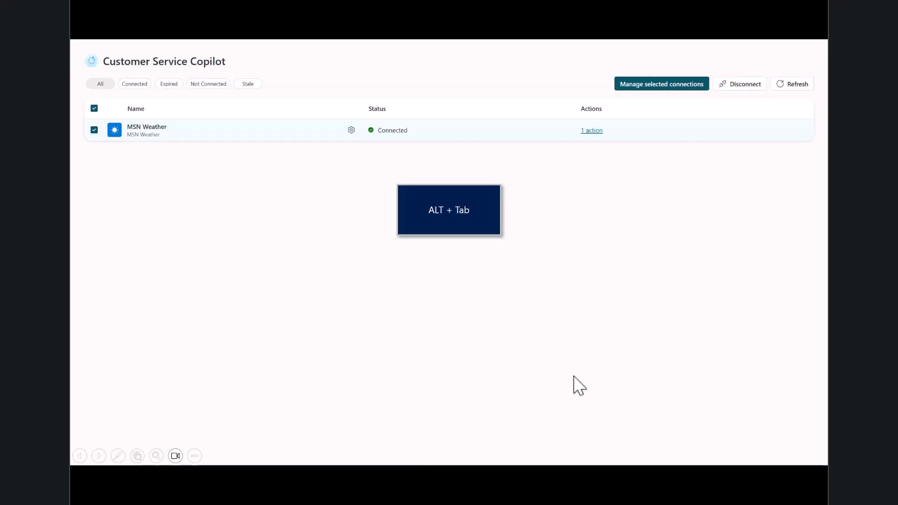
pyautogui.moveTo(383, 142)
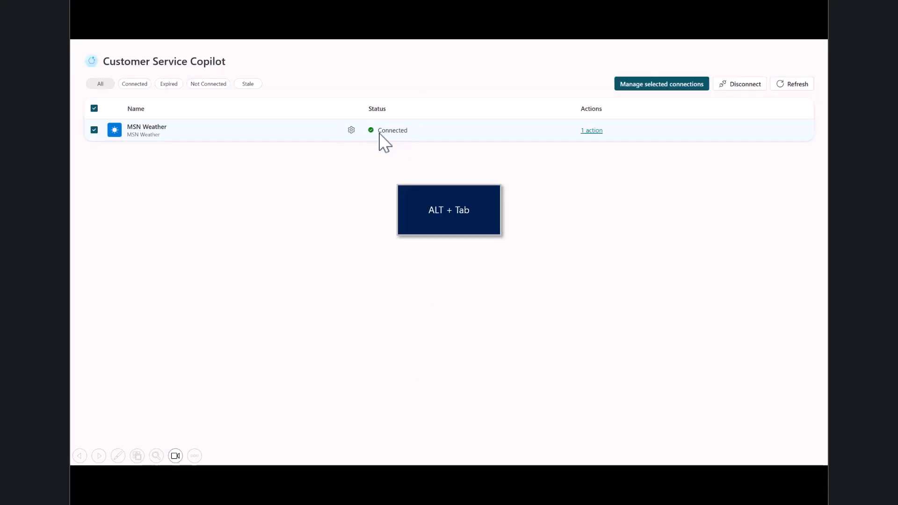
pyautogui.press('alt+tab')
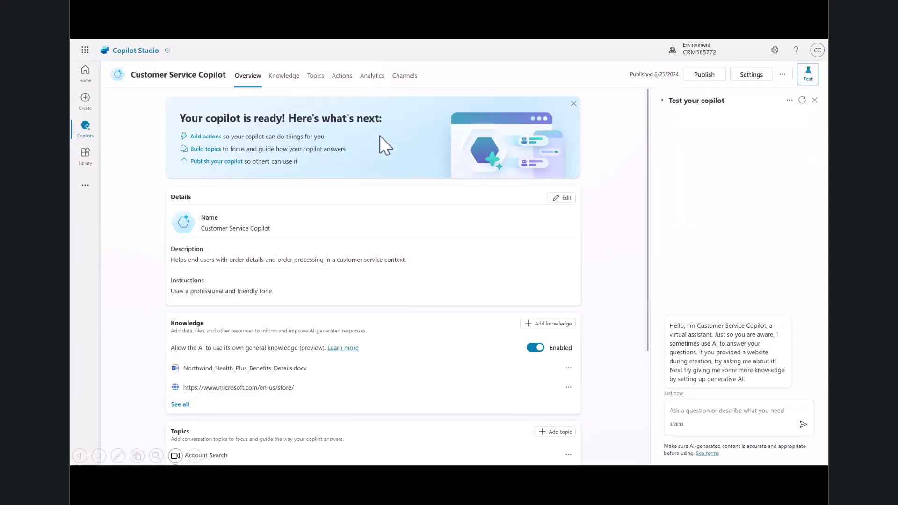